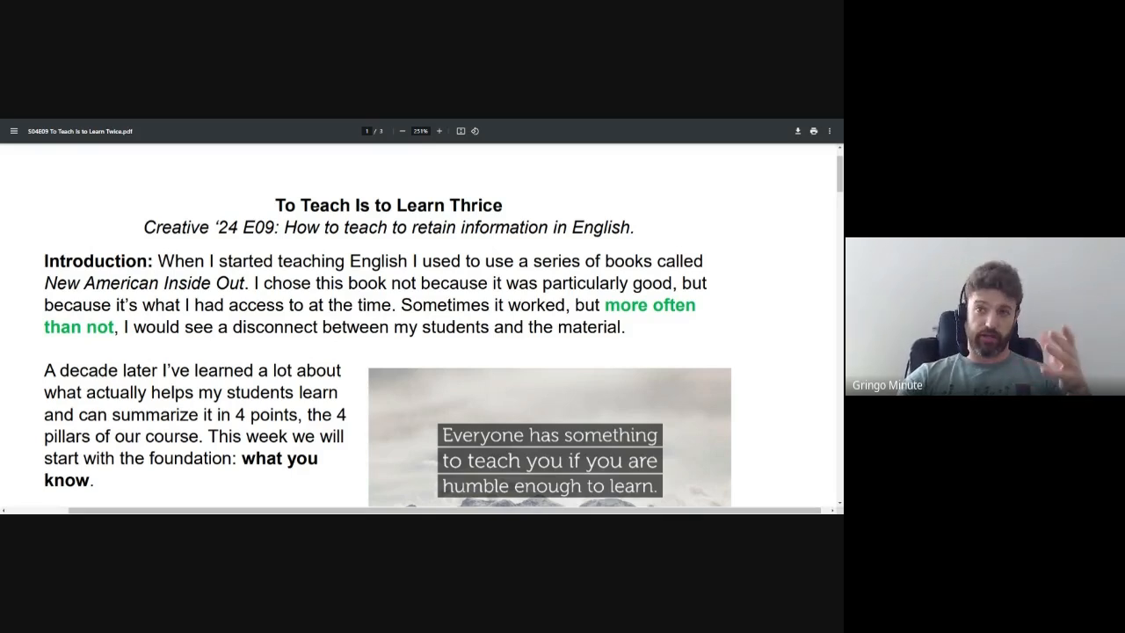
Step: Scroll past the introduction, highlighting 'Leap year', to the Warm up questions
scroll(down, 3)
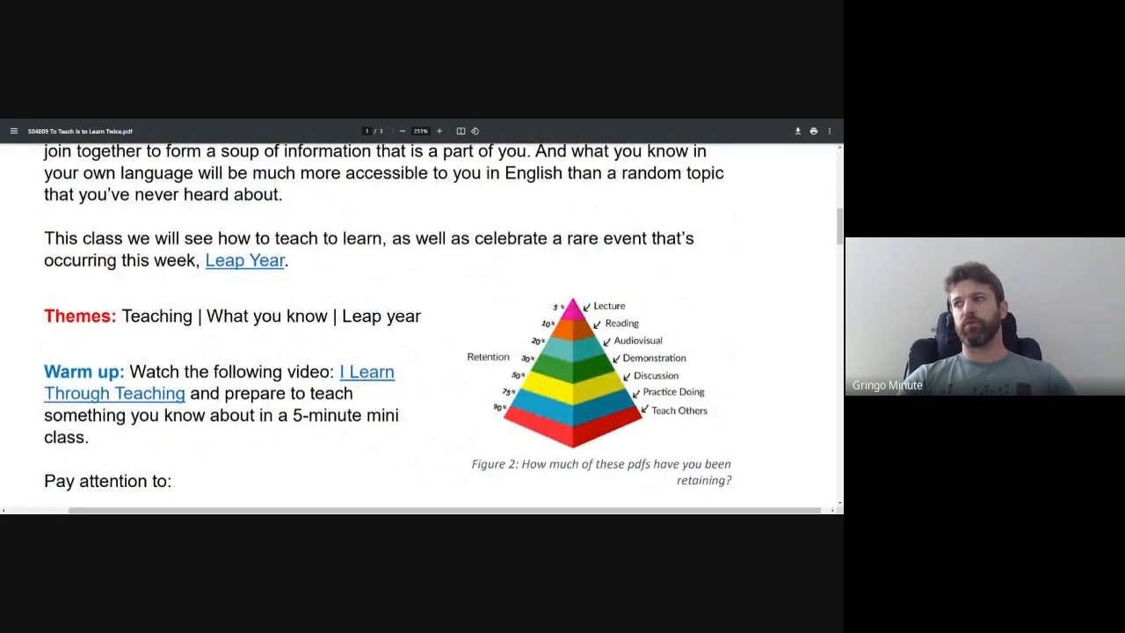
double_click(156, 315)
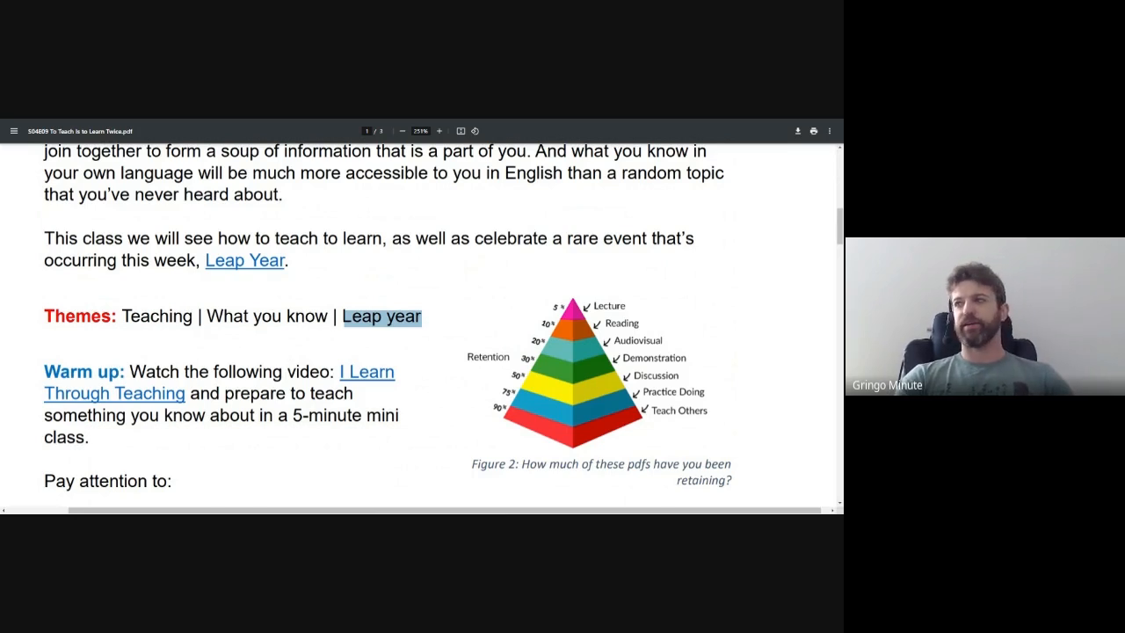
scroll(down, 3)
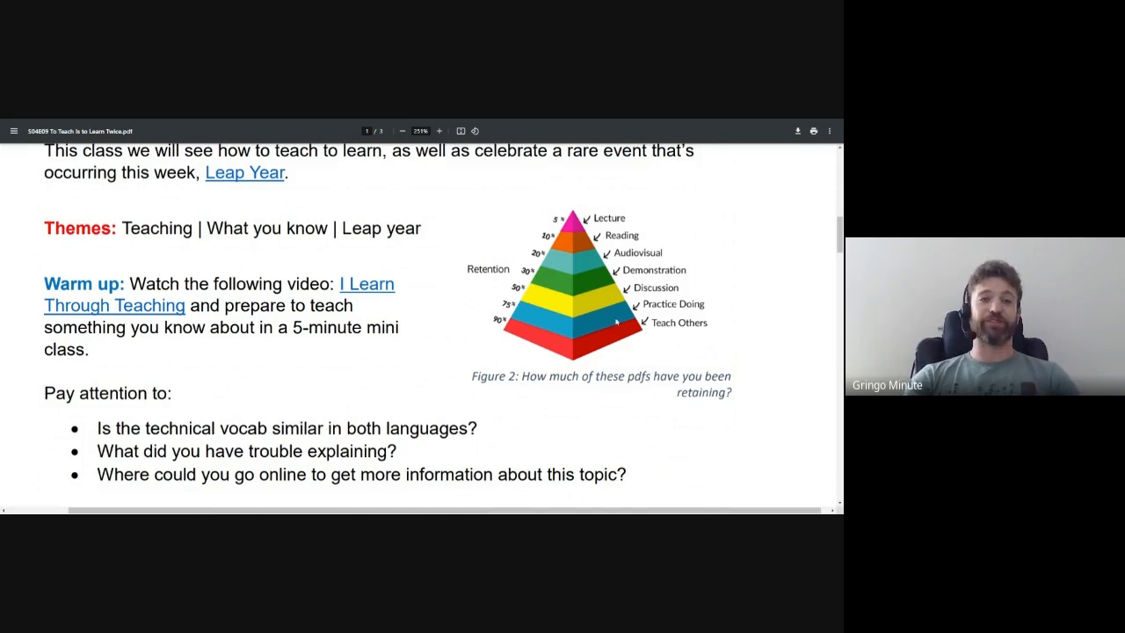
Step: Scroll down to page 2 showing Activity 2's teaching steps
scroll(down, 3)
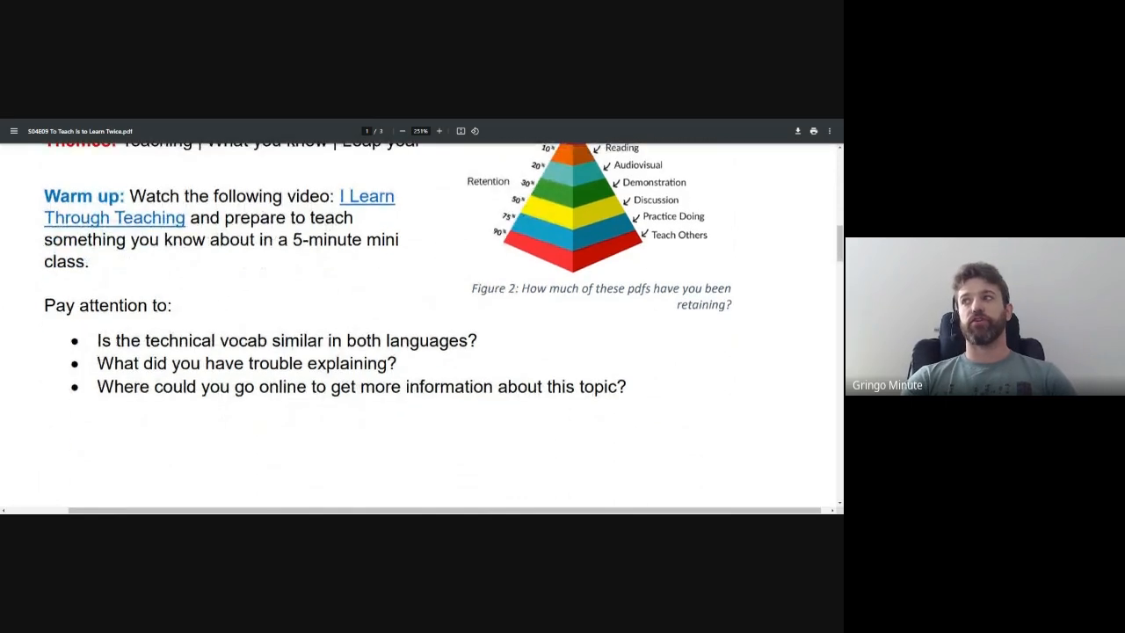
drag(296, 240, 399, 240)
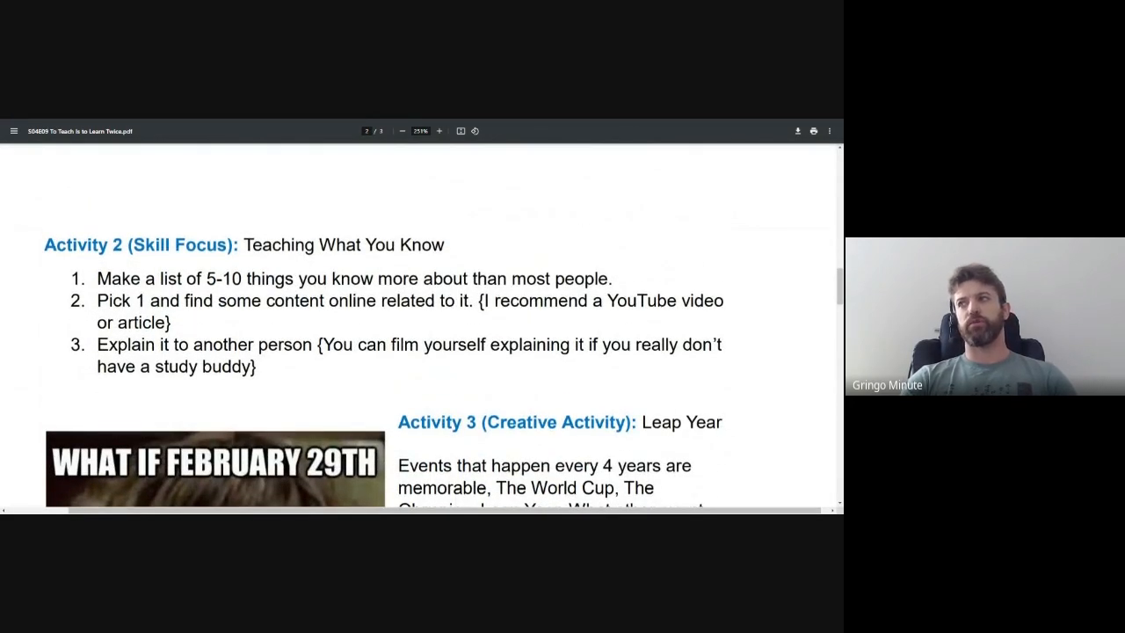
Step: Drag down to Activity 3's Leap Year writing prompt and the February 29th meme
drag(246, 246, 444, 245)
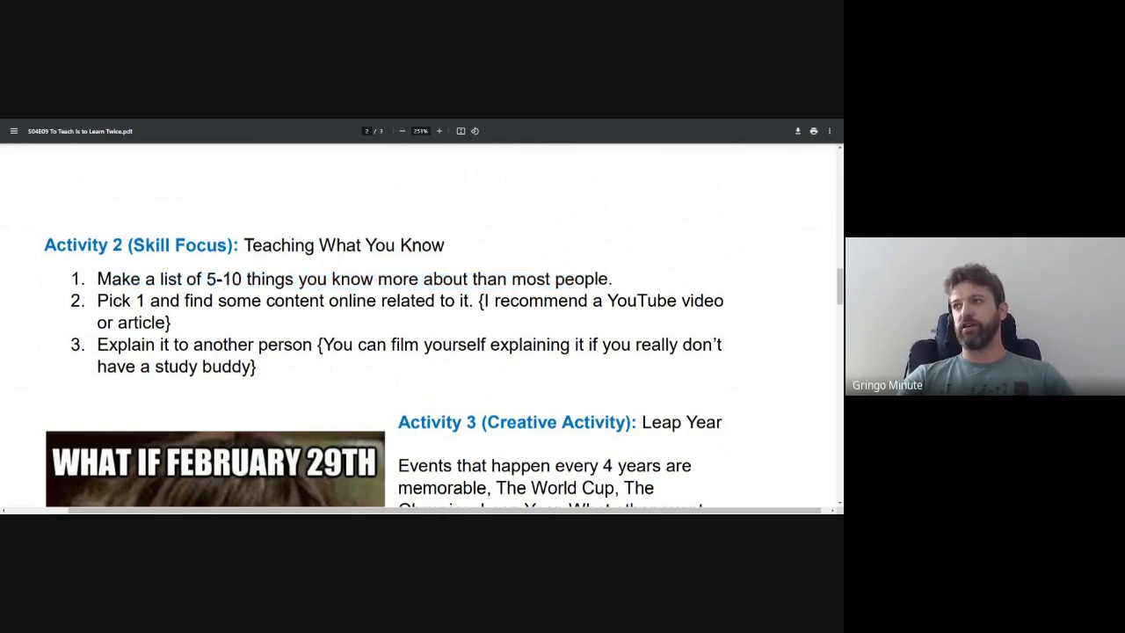
drag(99, 301, 285, 301)
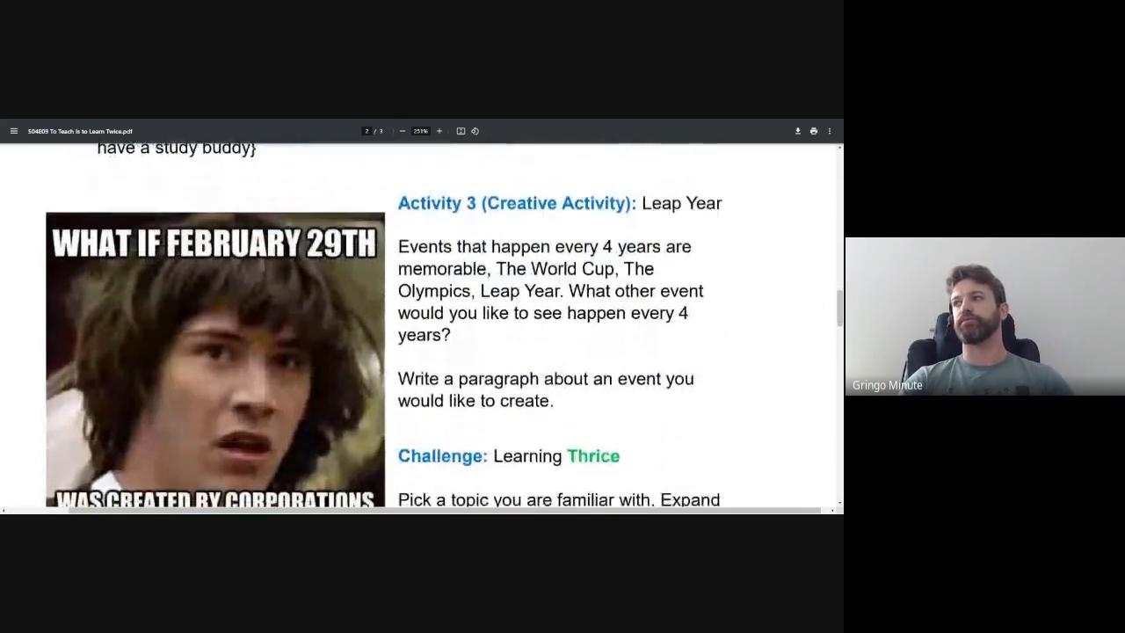
Step: Move down past the Challenge to the three Bonus Round questions
double_click(422, 202)
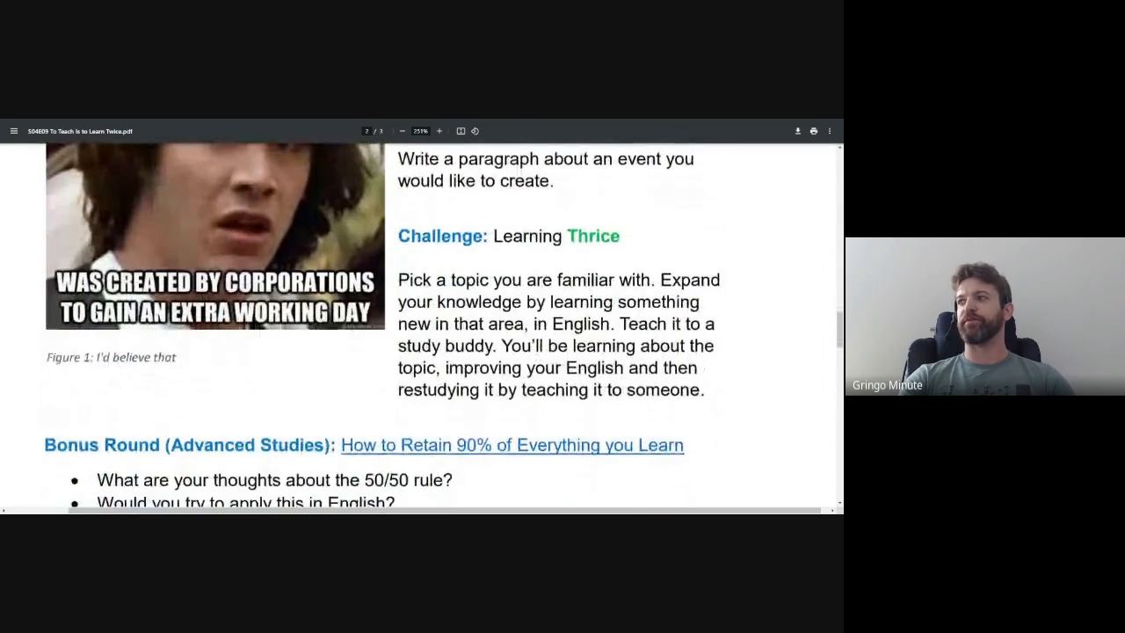
drag(495, 235, 617, 235)
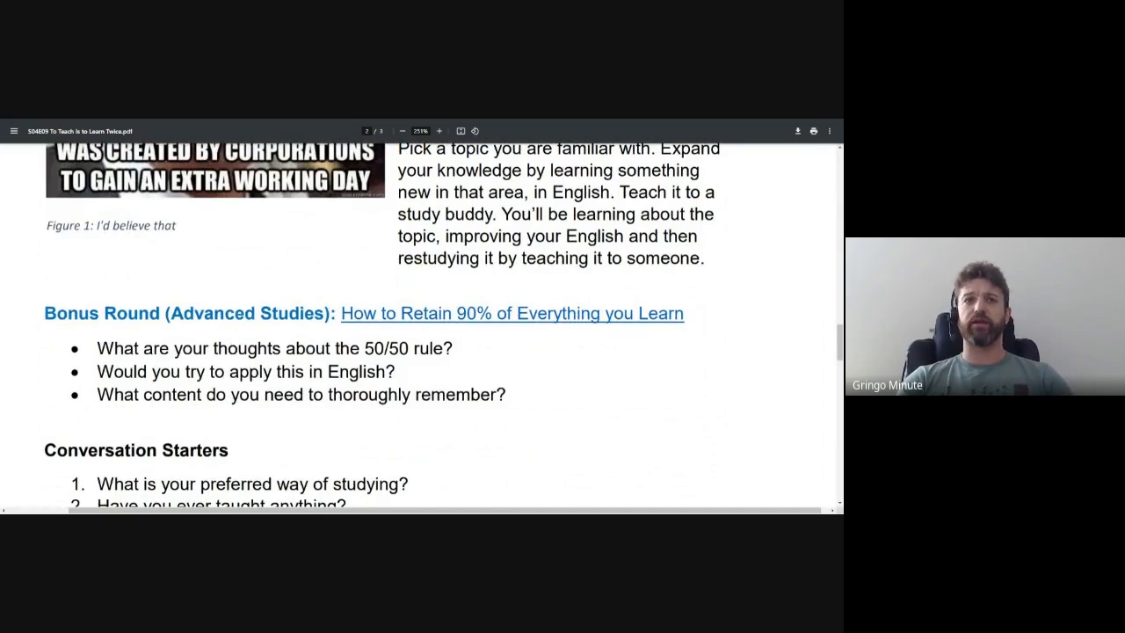
Step: Scroll through Conversation Starters to the Vocab definitions of 'more often than not' and 'thrice'
scroll(down, 3)
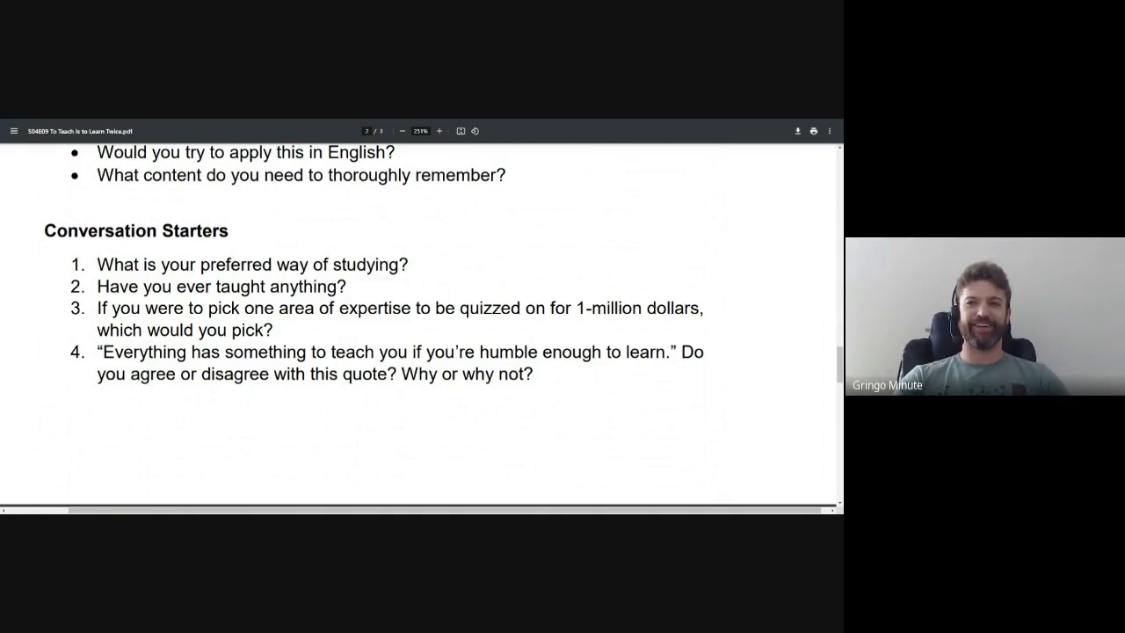
scroll(down, 3)
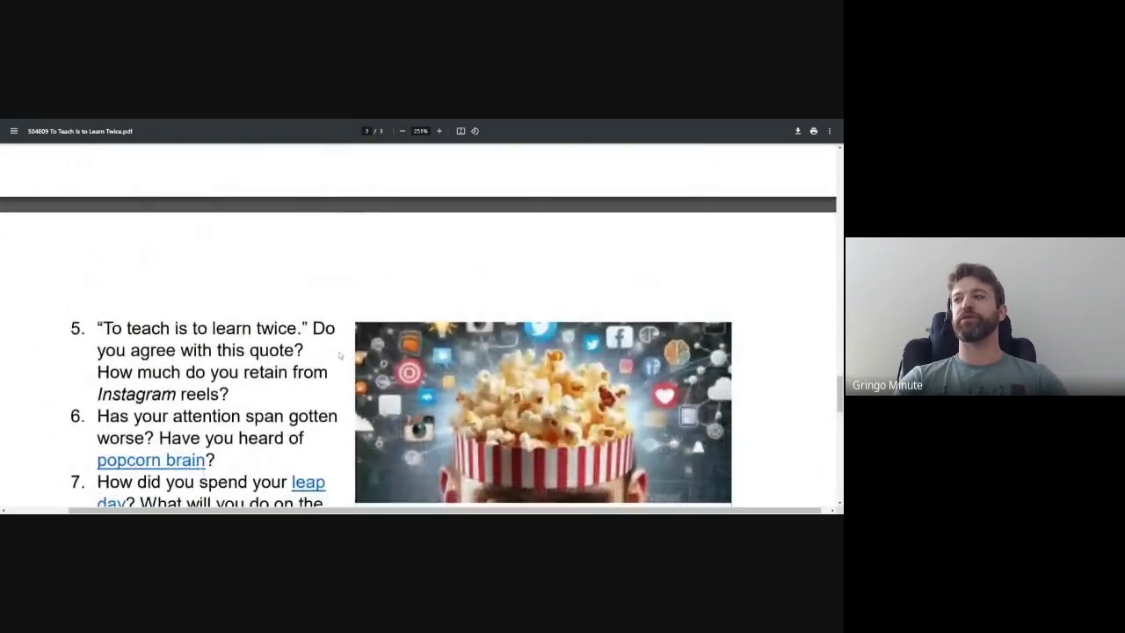
scroll(down, 3)
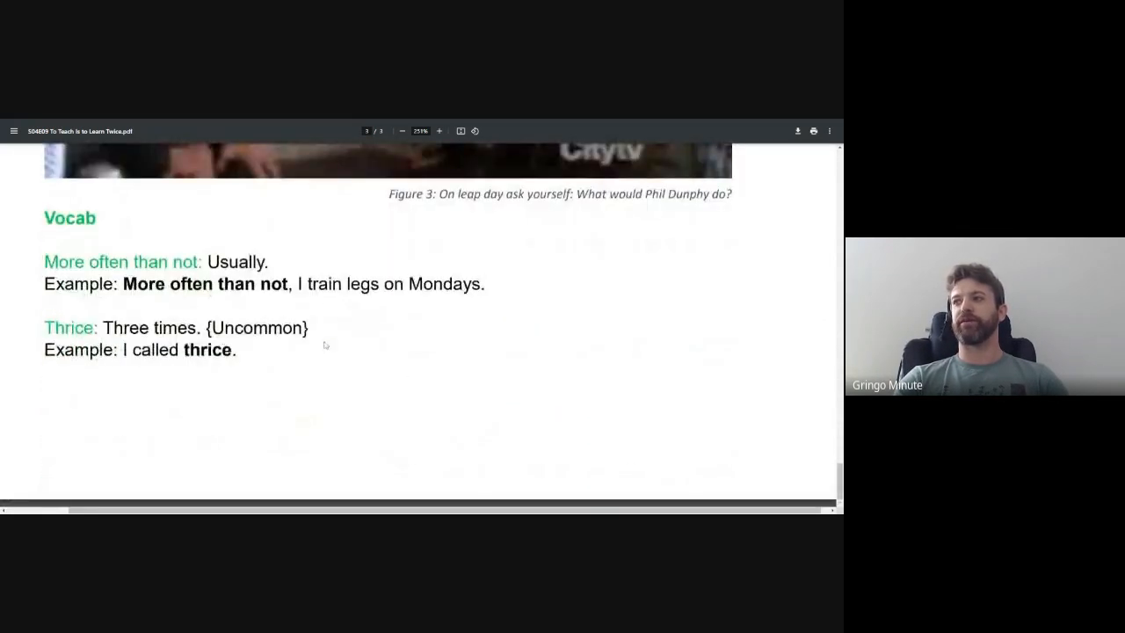